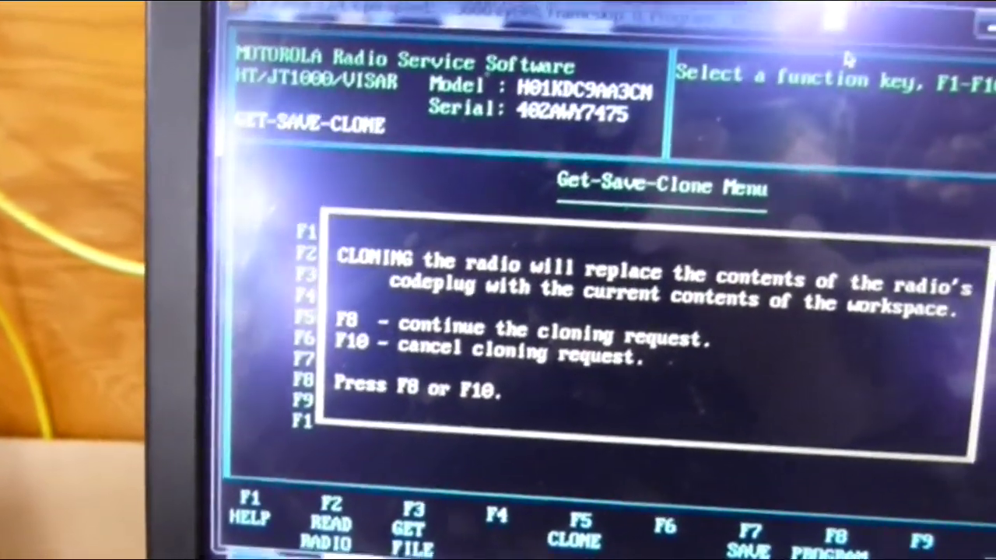
Confirm the Get-Save-Clone warning to overwrite the radio's codeplug with the workspace.
key("f8")
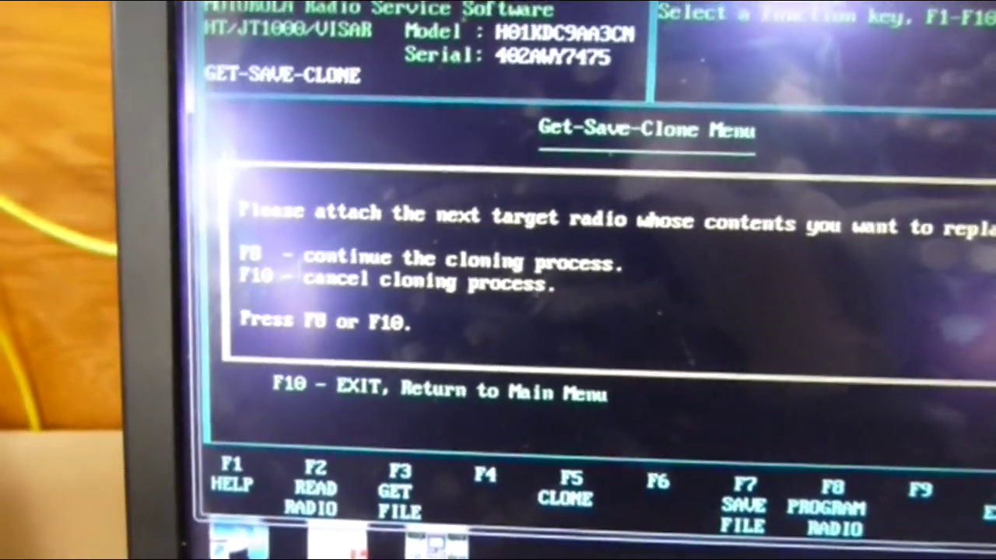